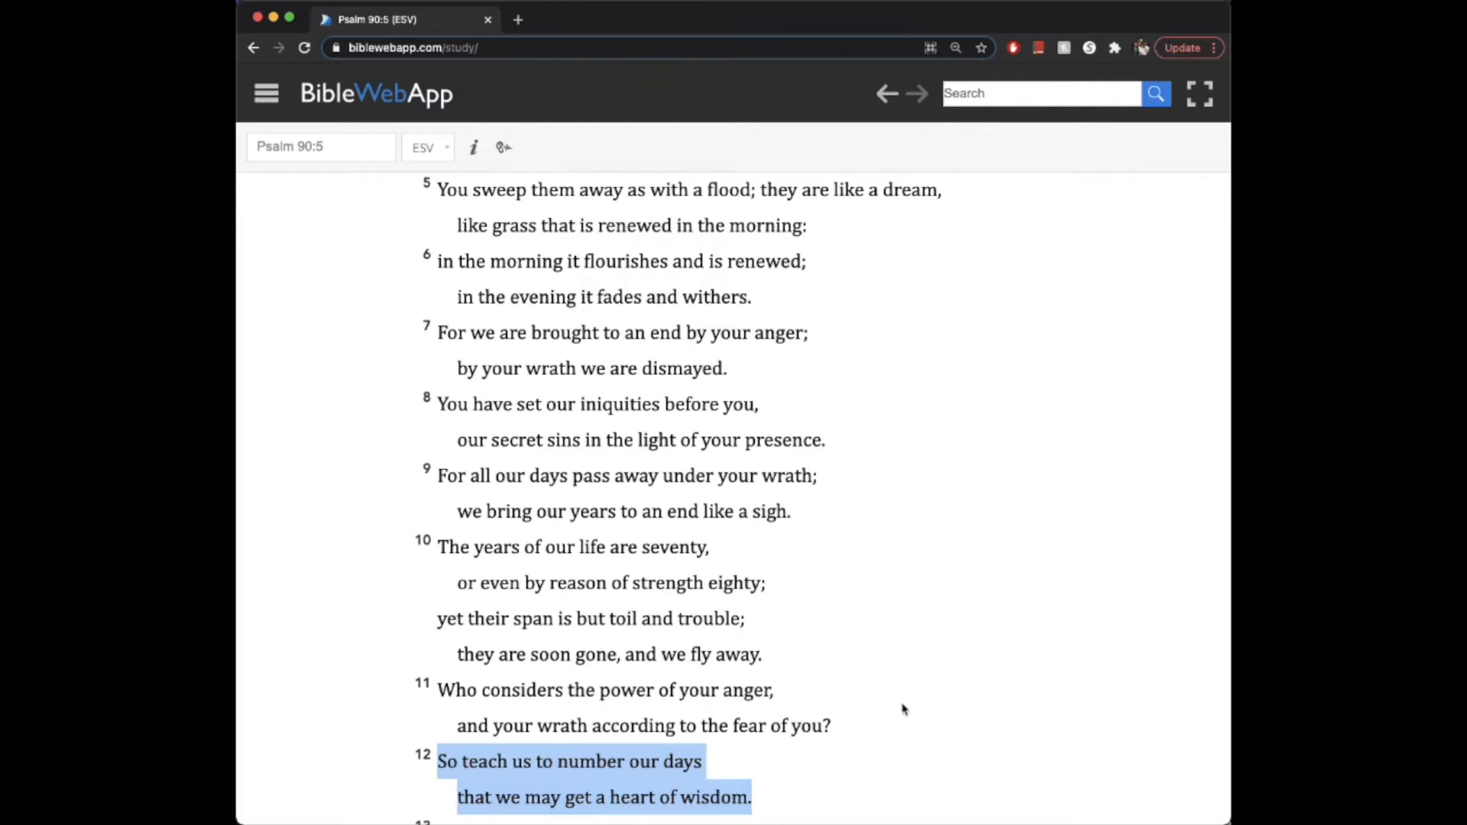
pyautogui.moveTo(545, 163)
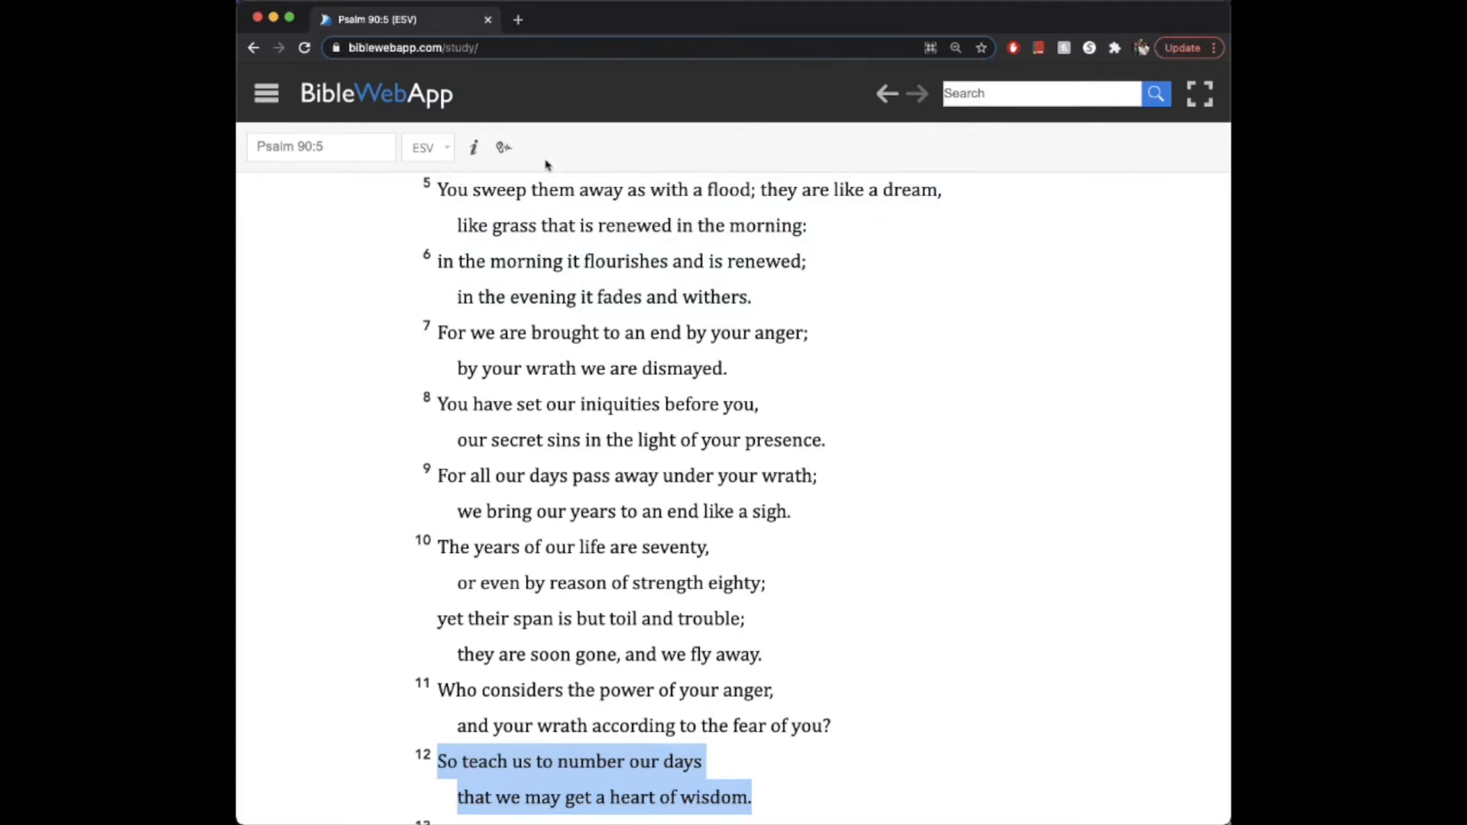
pyautogui.moveTo(391, 259)
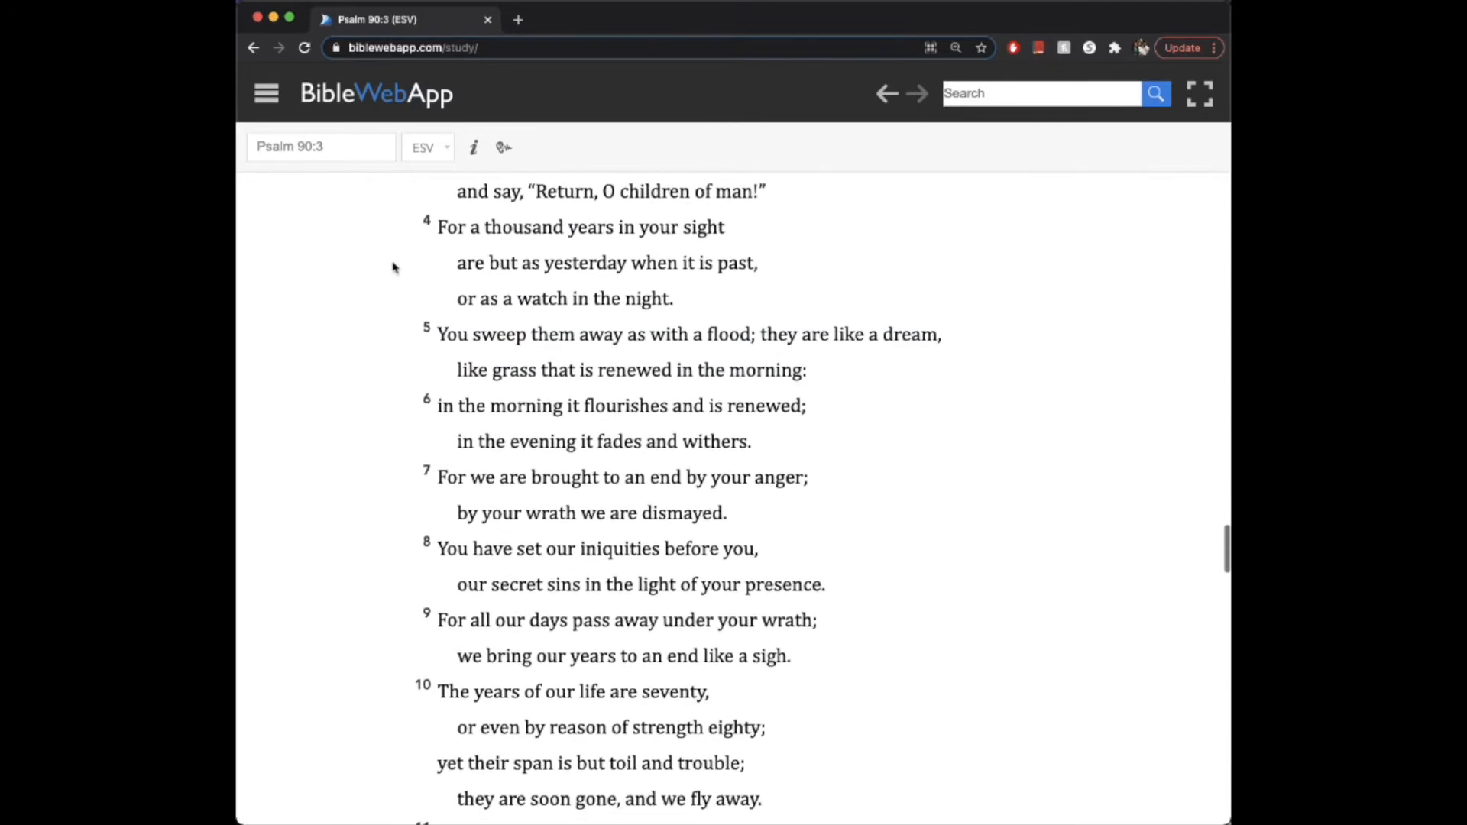
pyautogui.scroll(-3)
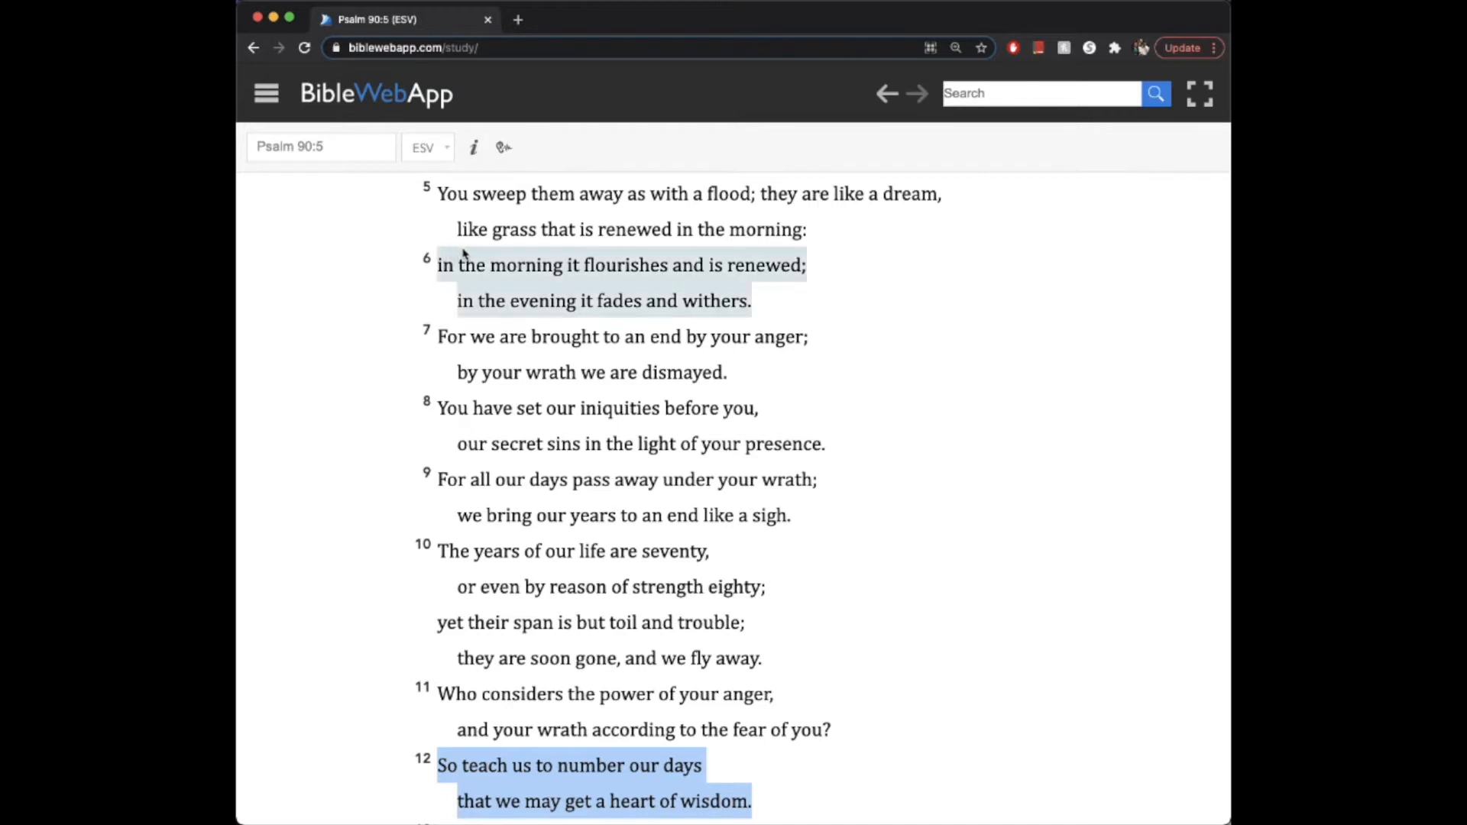
pyautogui.moveTo(587, 257)
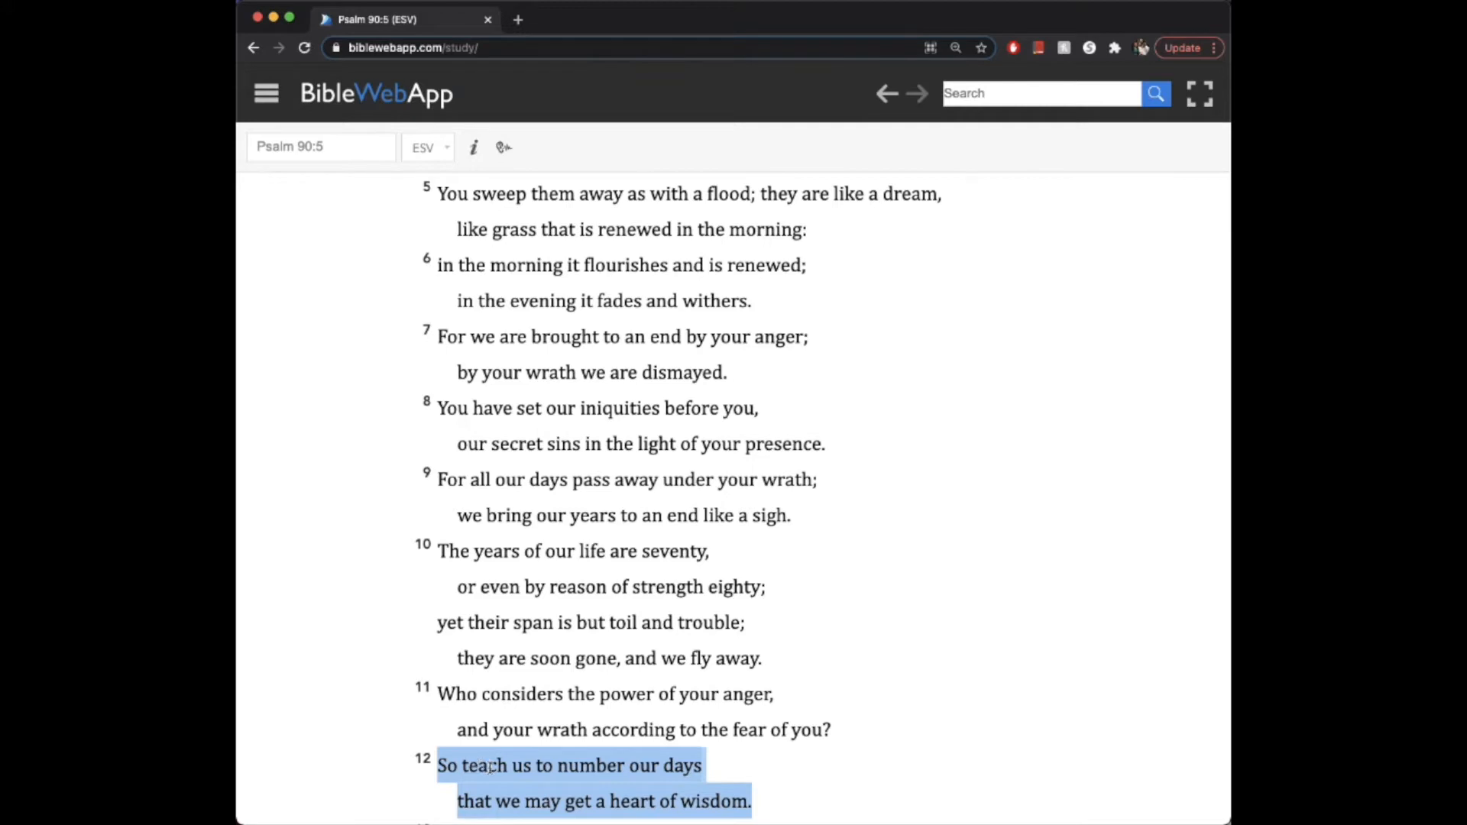
pyautogui.moveTo(495, 754)
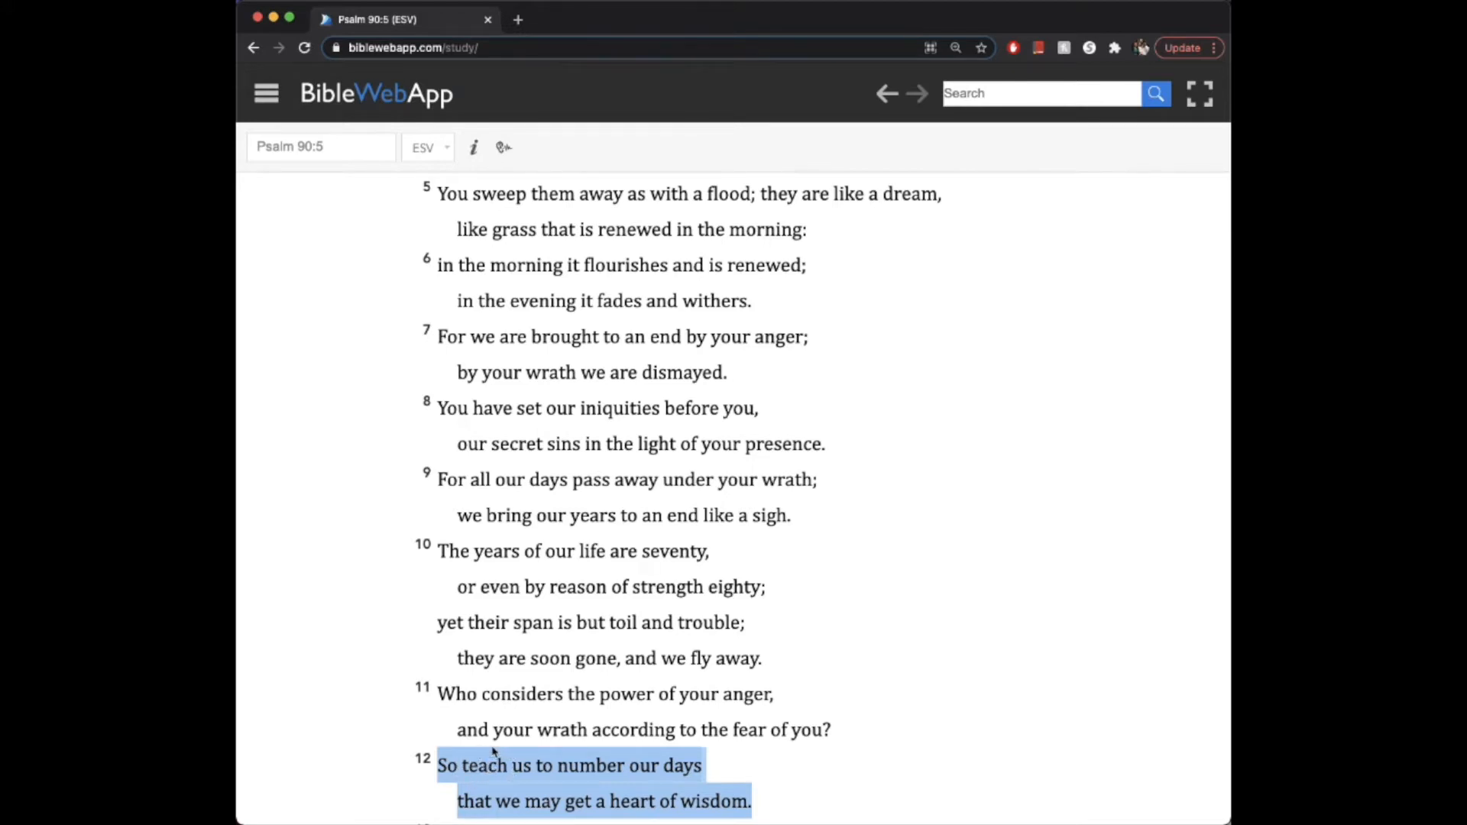
pyautogui.moveTo(683, 762)
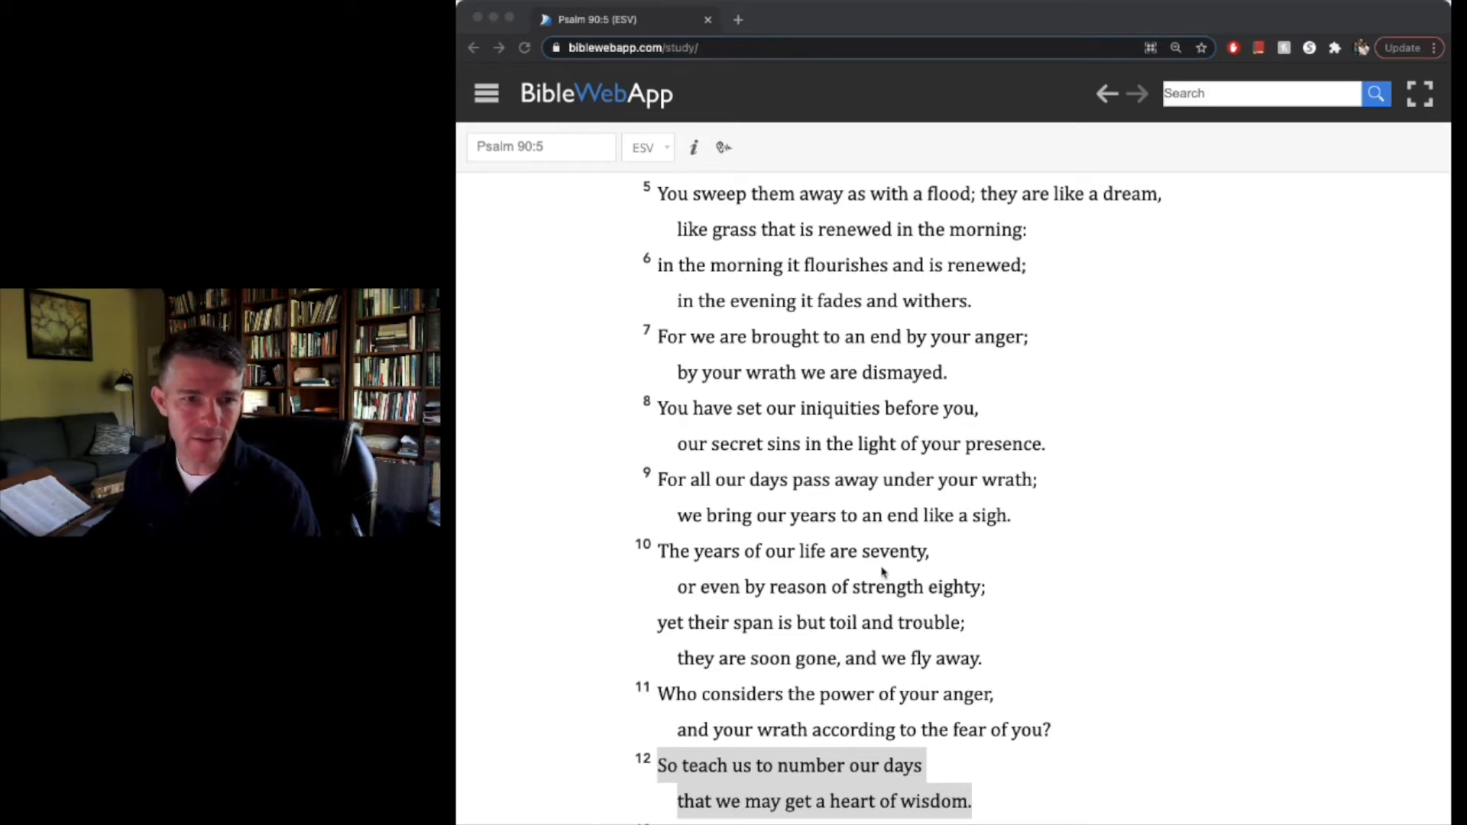
pyautogui.moveTo(917, 618)
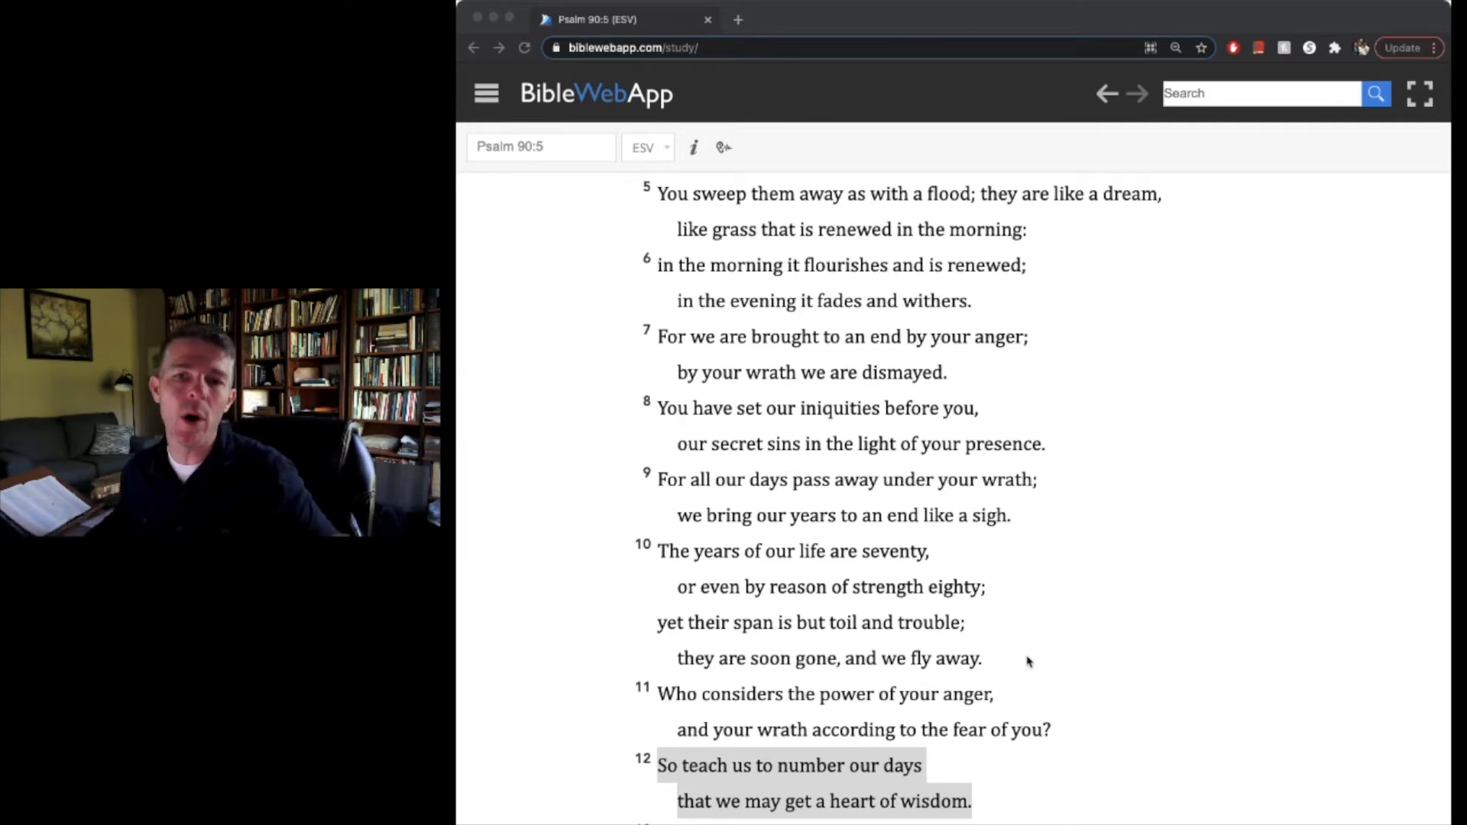
pyautogui.moveTo(816, 594)
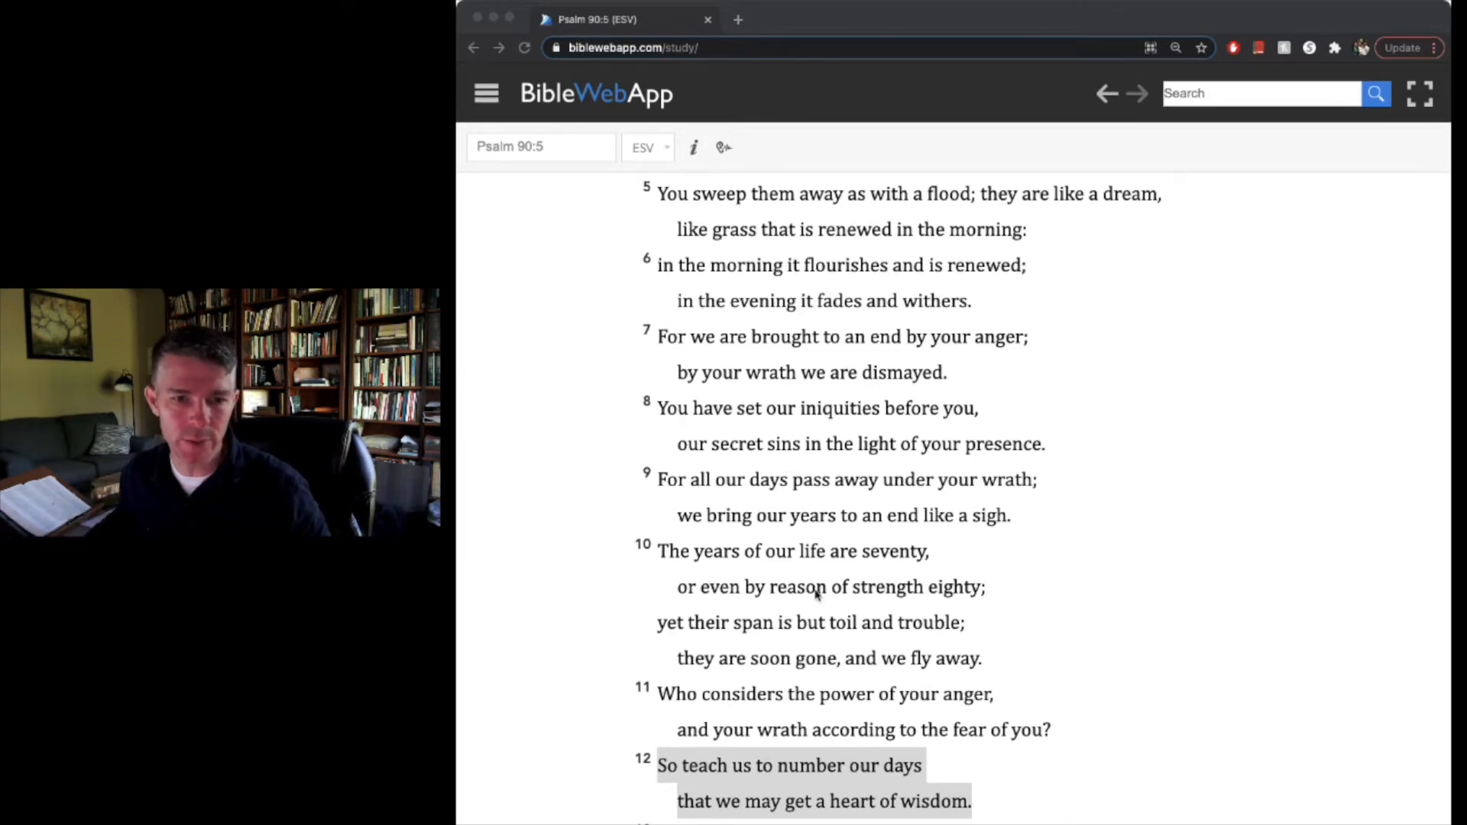
pyautogui.moveTo(1036, 642)
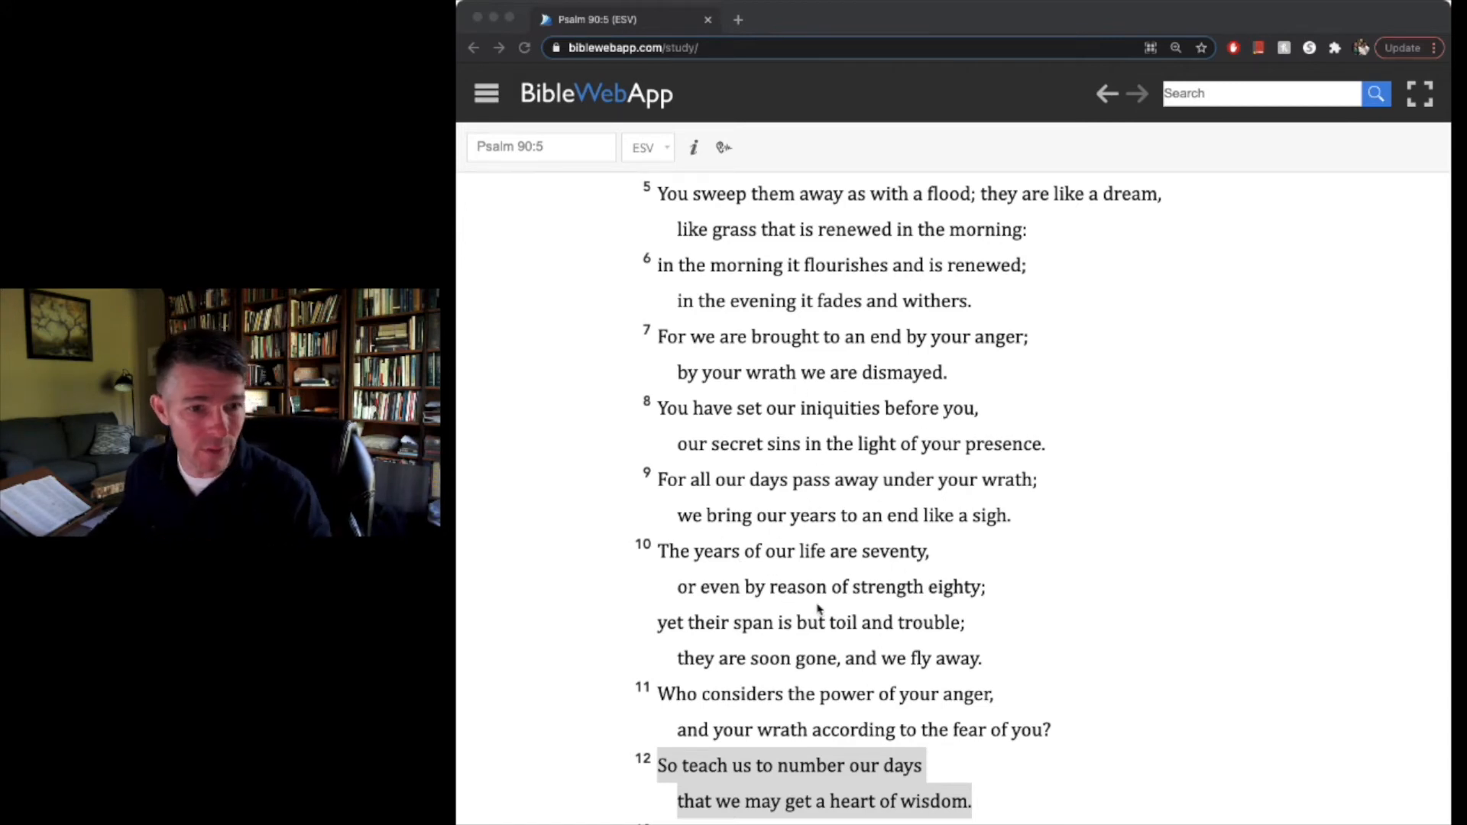
pyautogui.moveTo(888, 642)
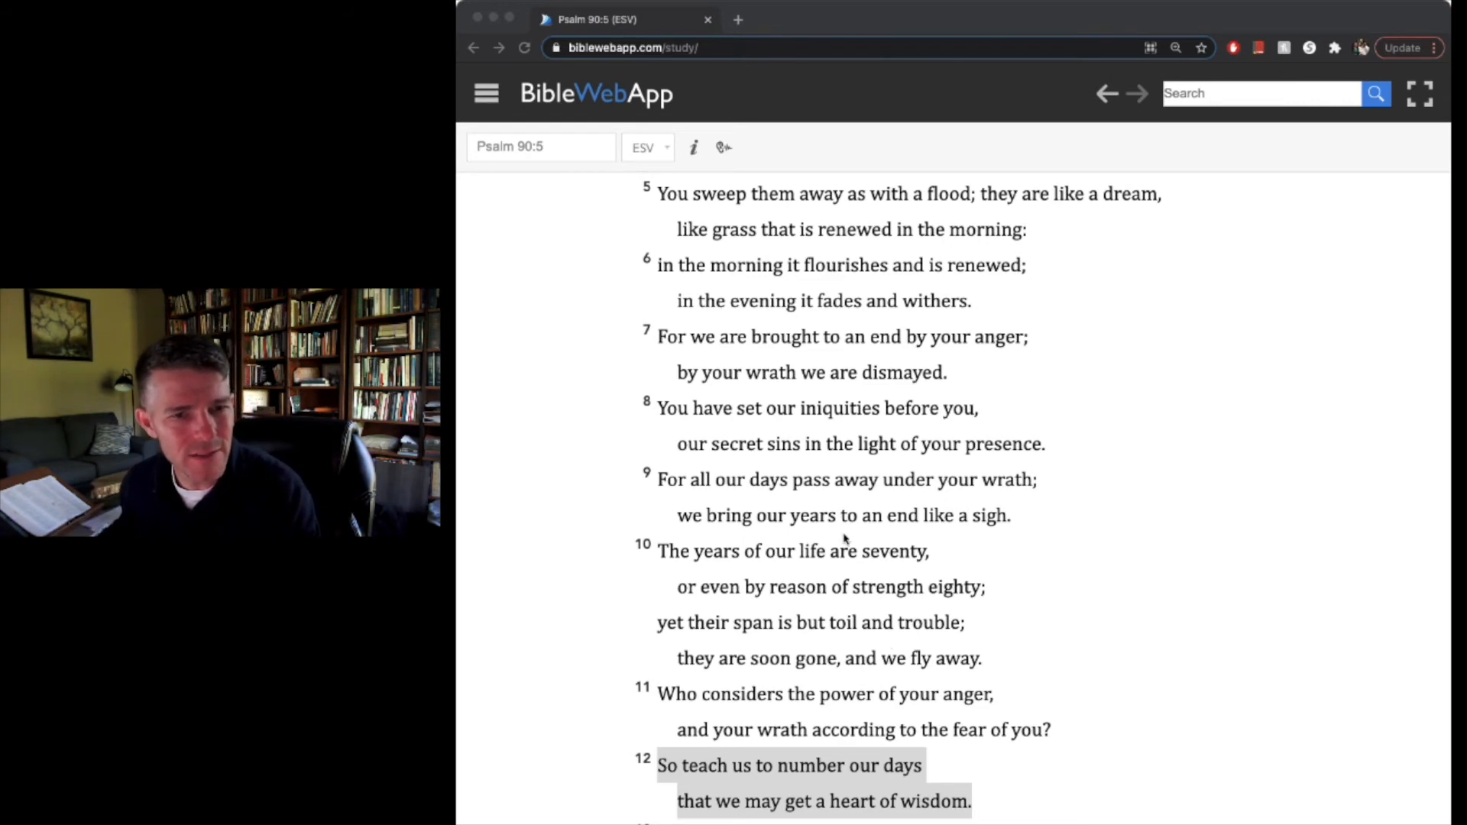
pyautogui.moveTo(1050, 608)
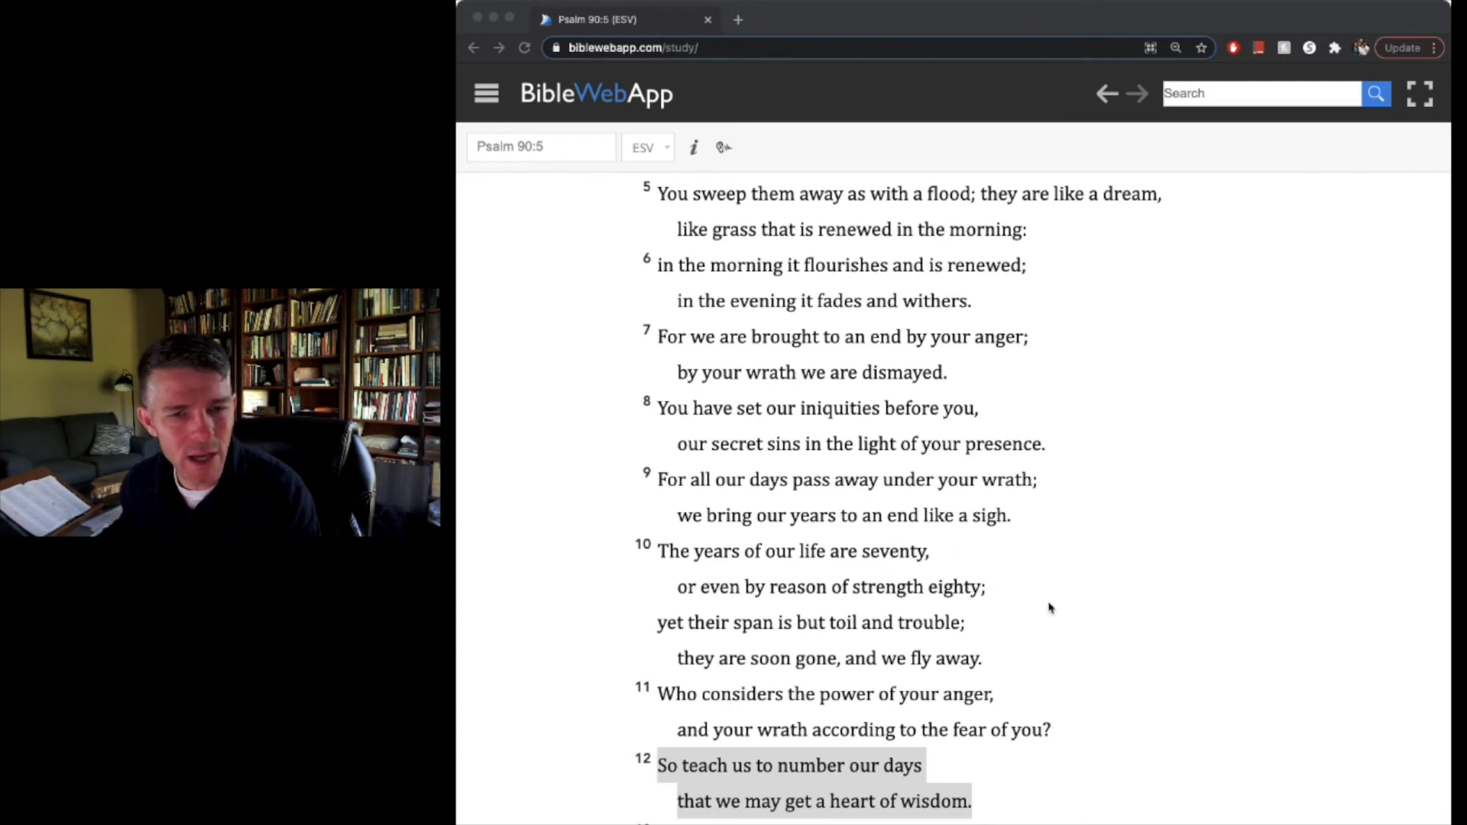